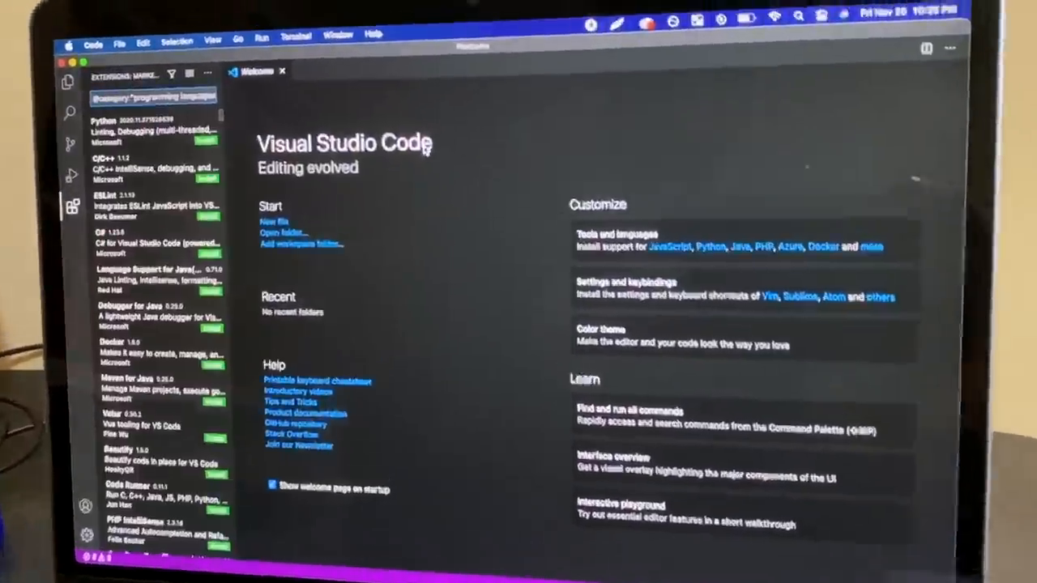
Submit the password so the Homebrew curl installer runs and exits with the ARM-unsupported error.
left_click(146, 166)
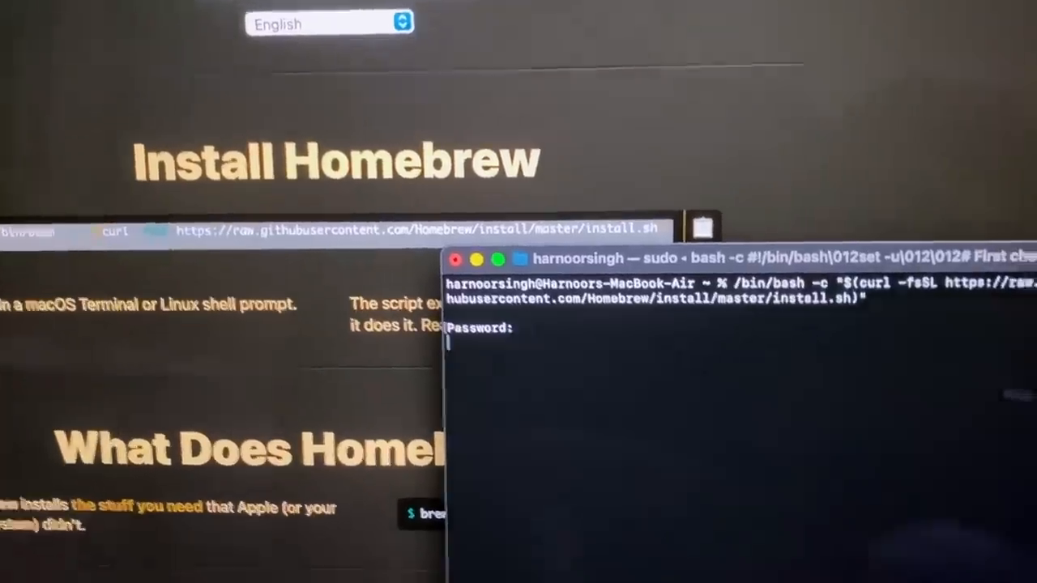
key("Return")
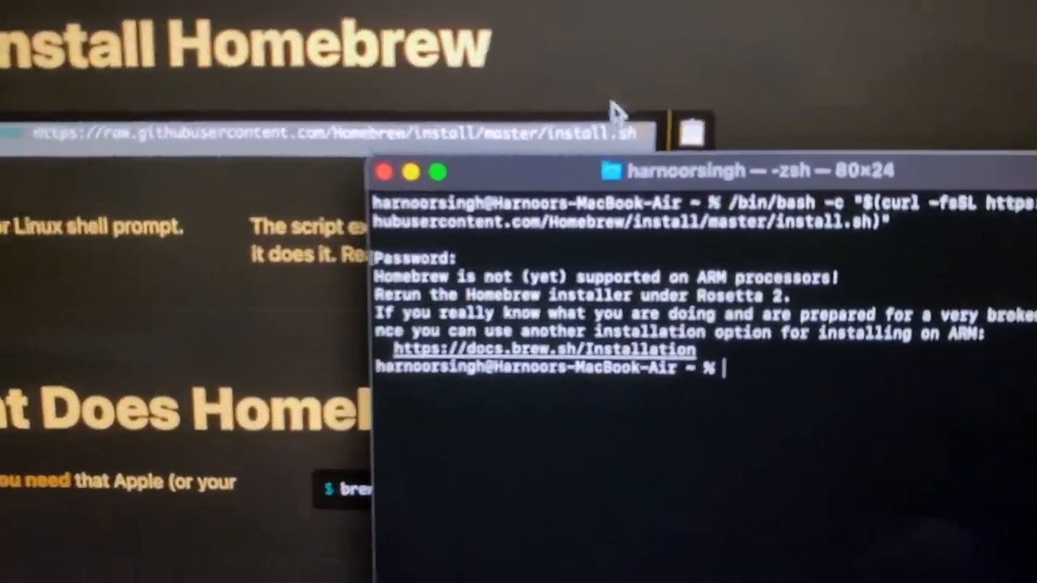